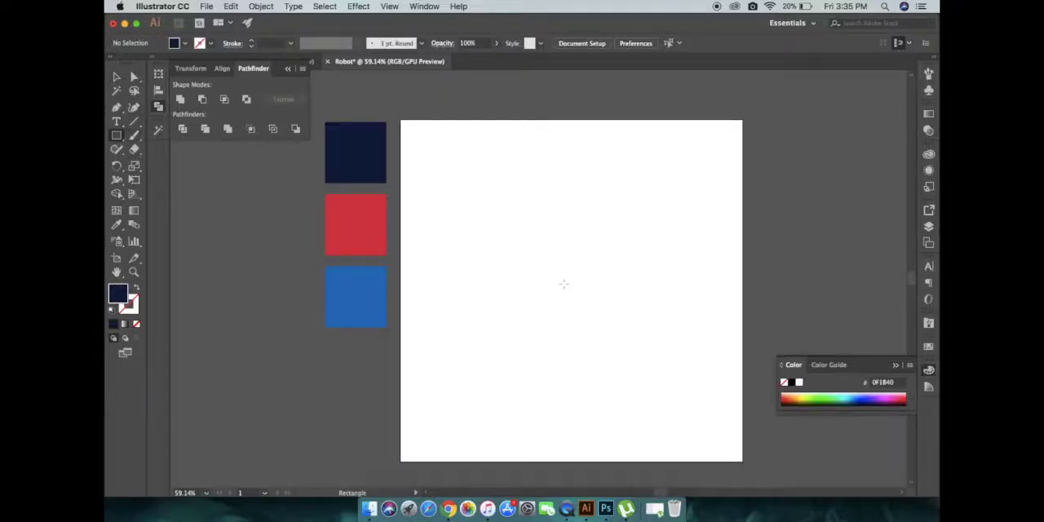
Draw a centred square with a thick 20 pt navy outline and rounded corners.
left_click_drag(498, 219, 641, 353)
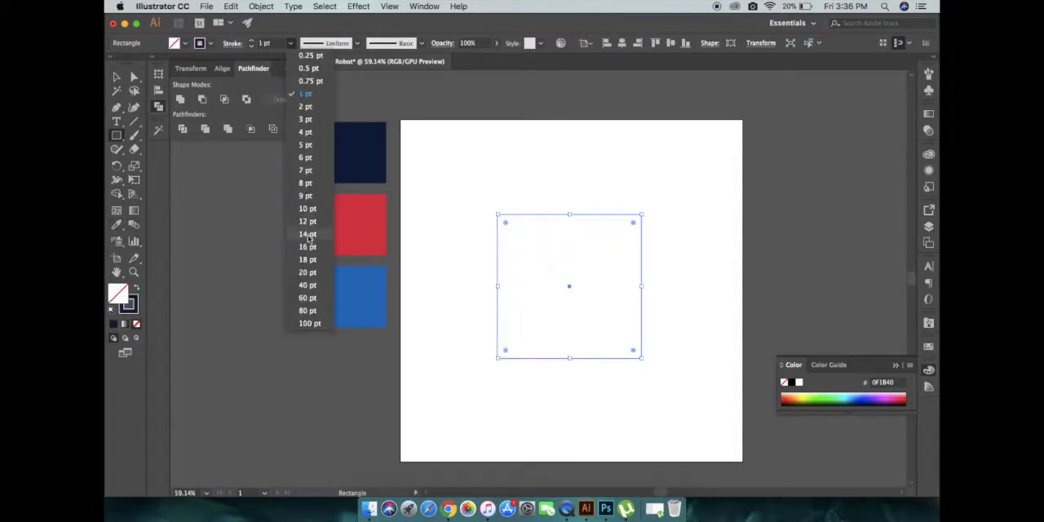
left_click(307, 271)
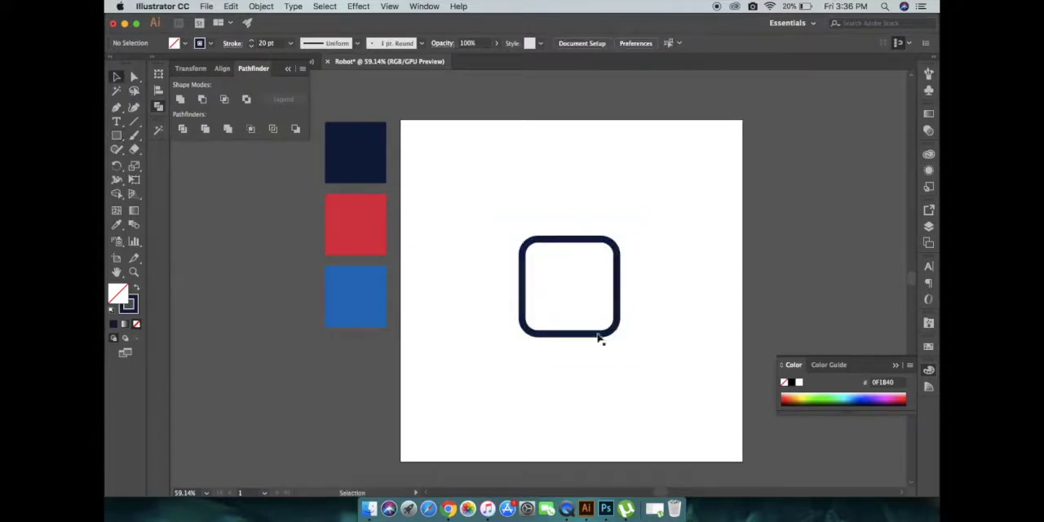
left_click(569, 286)
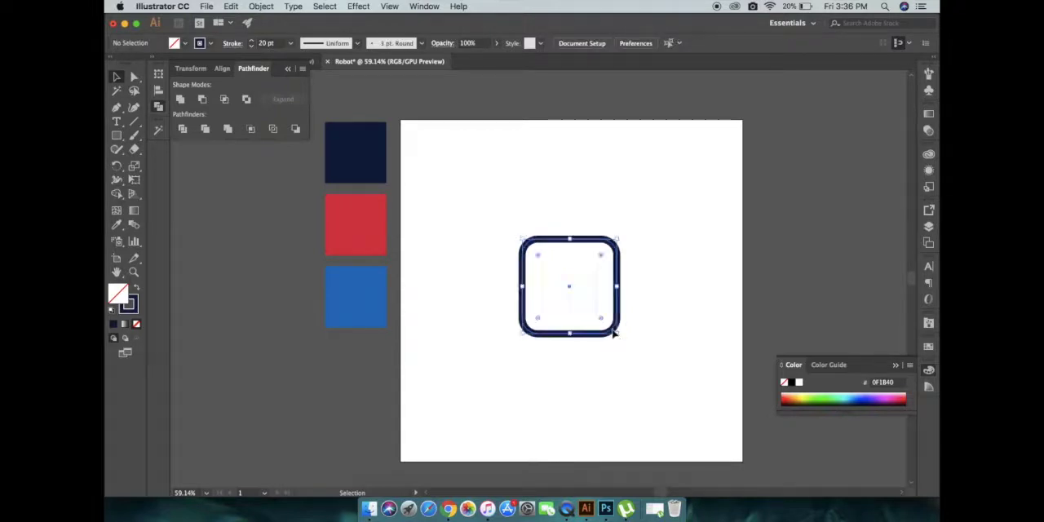
left_click(640, 340)
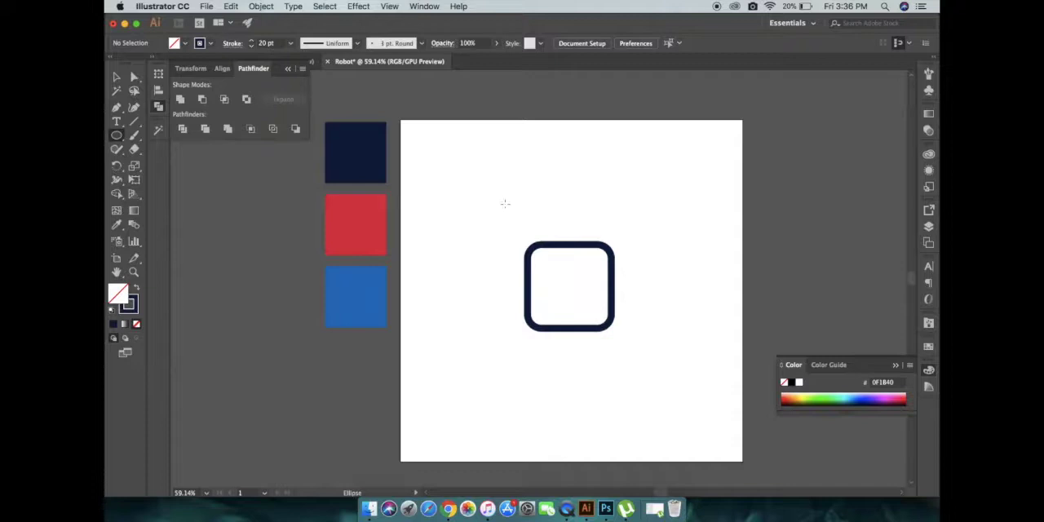
mouse_move(553, 279)
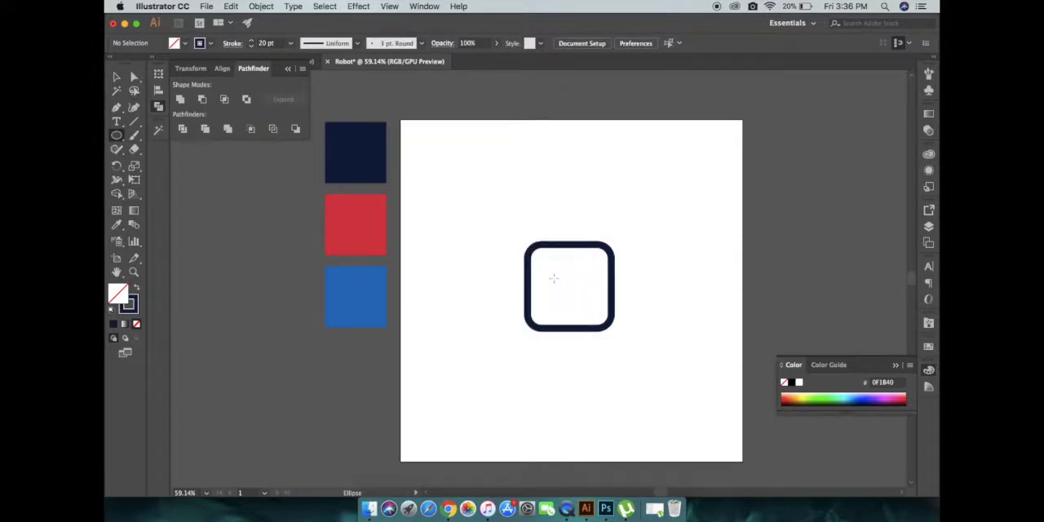
Draw a ring eye inside the head and a solid navy circle above it.
left_click_drag(542, 265, 567, 289)
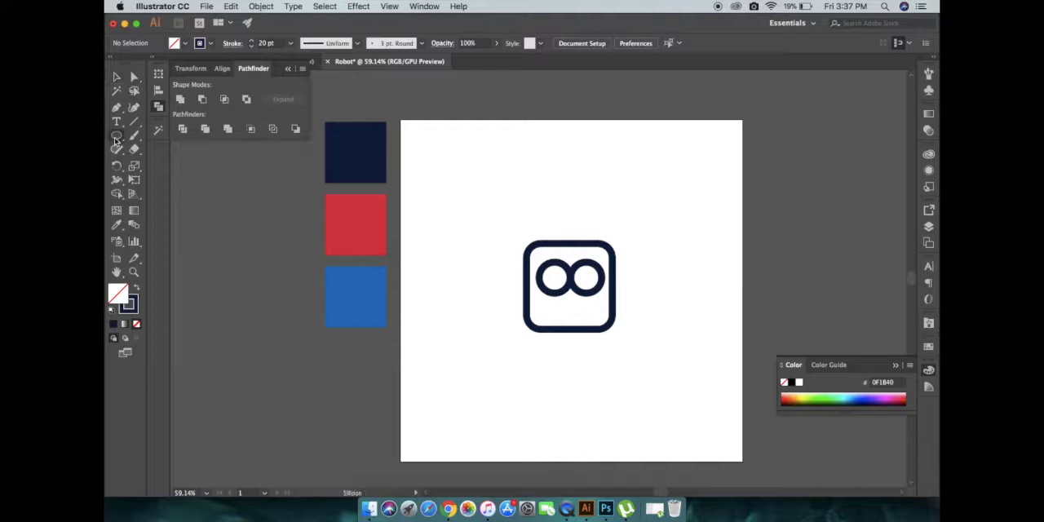
left_click_drag(493, 130, 570, 202)
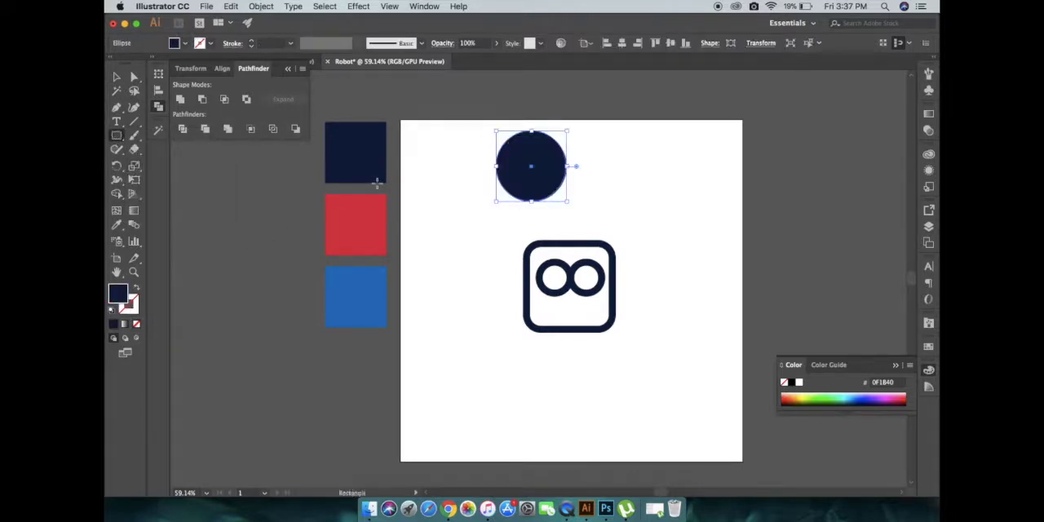
Cut the navy circle to a half-circle mouth, and set a copy as the left ear.
left_click_drag(470, 106, 585, 166)
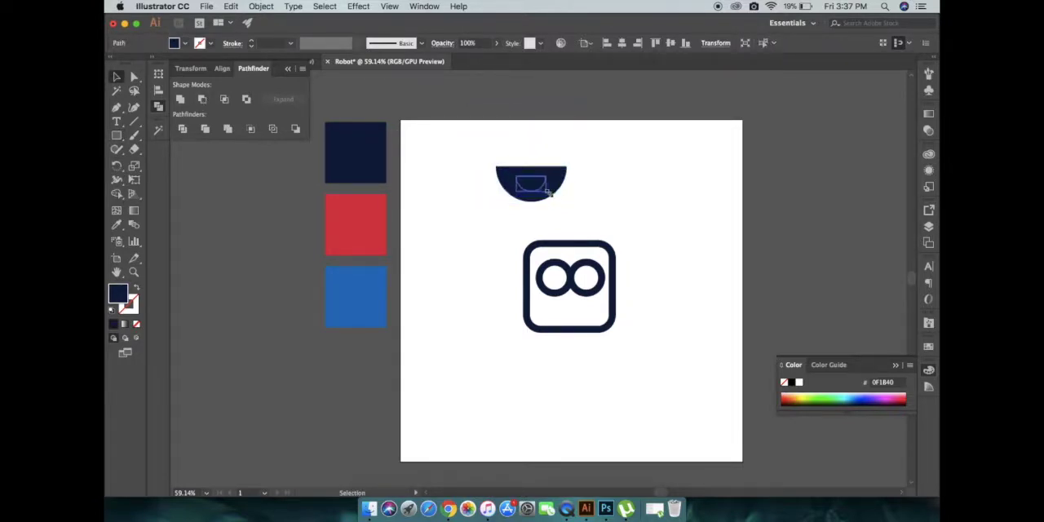
left_click_drag(531, 186, 571, 314)
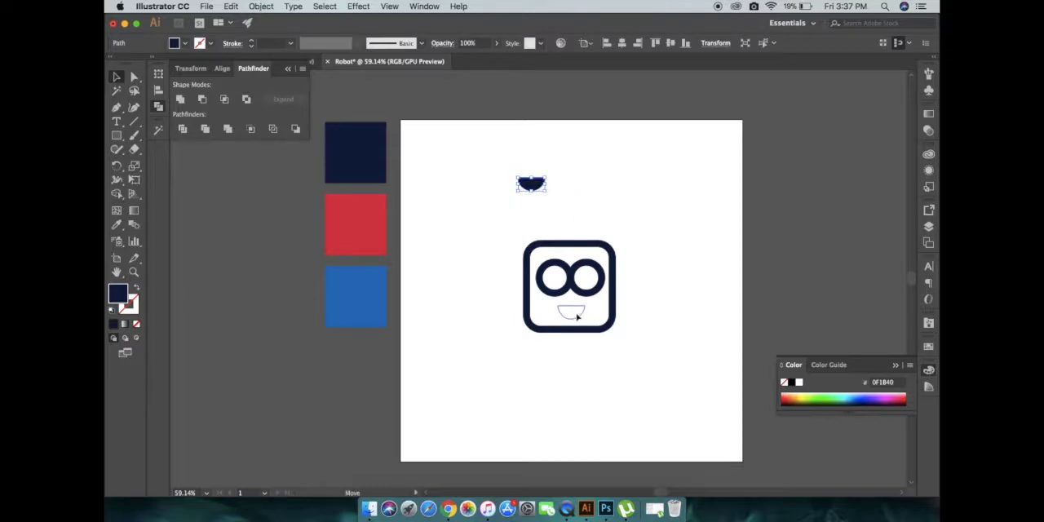
left_click_drag(531, 183, 469, 236)
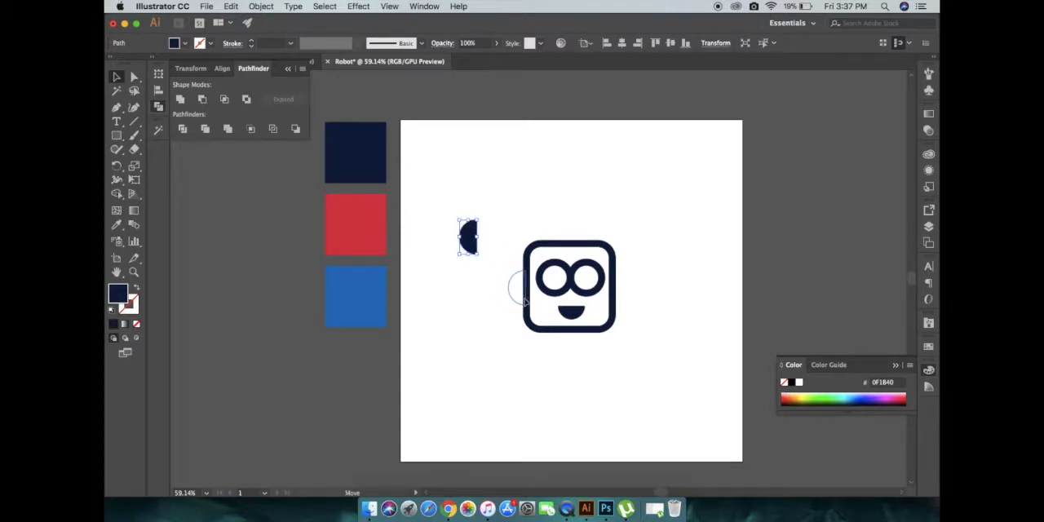
left_click_drag(468, 237, 515, 287)
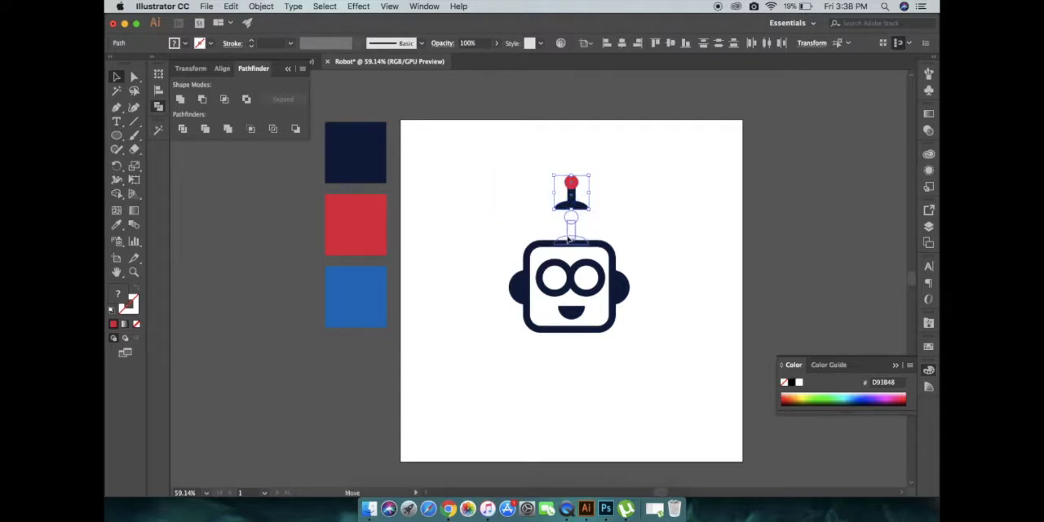
Deselect the finished robot head with both ears and its red-tipped antenna.
left_click(636, 367)
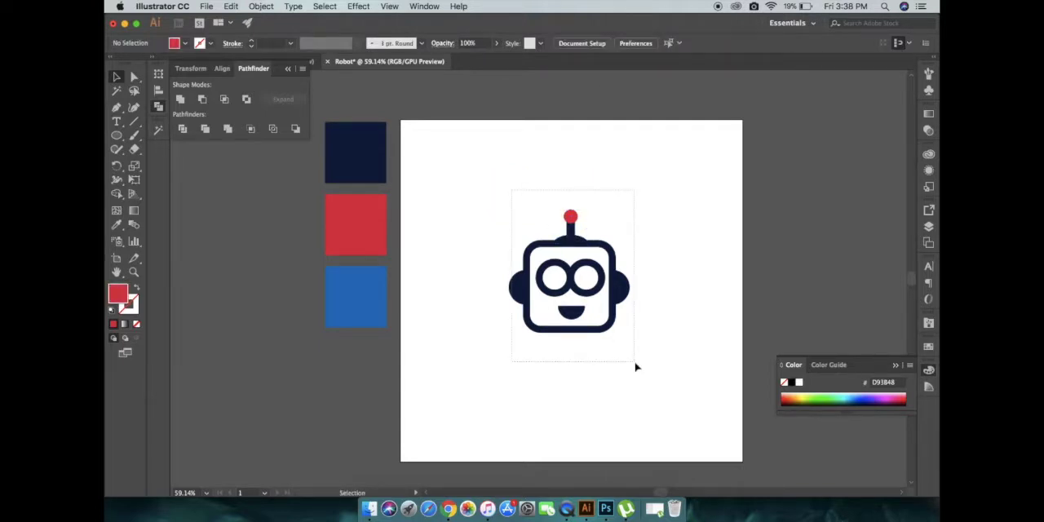
Give the left eye a blue circle pupil with a smaller eyedropped navy centre.
left_click(571, 281)
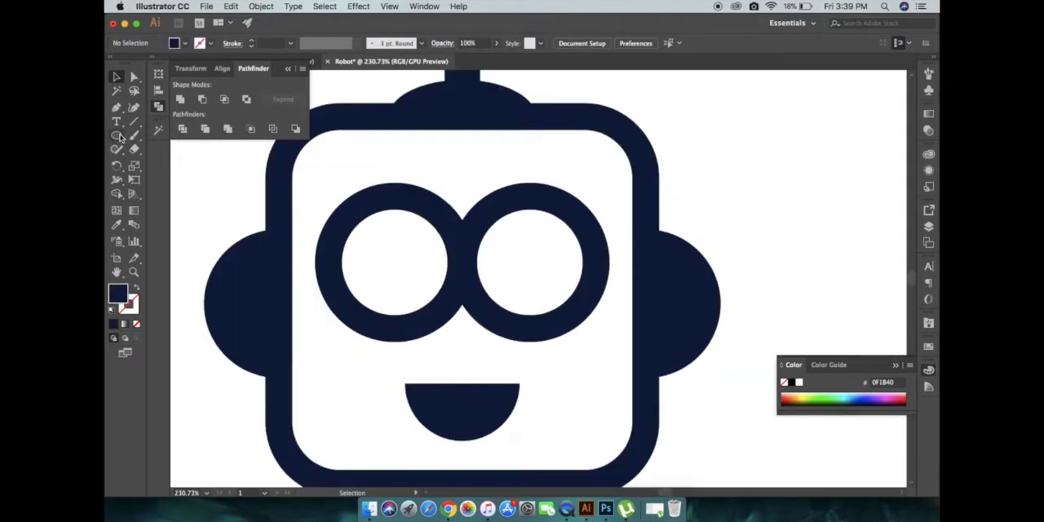
left_click(394, 261)
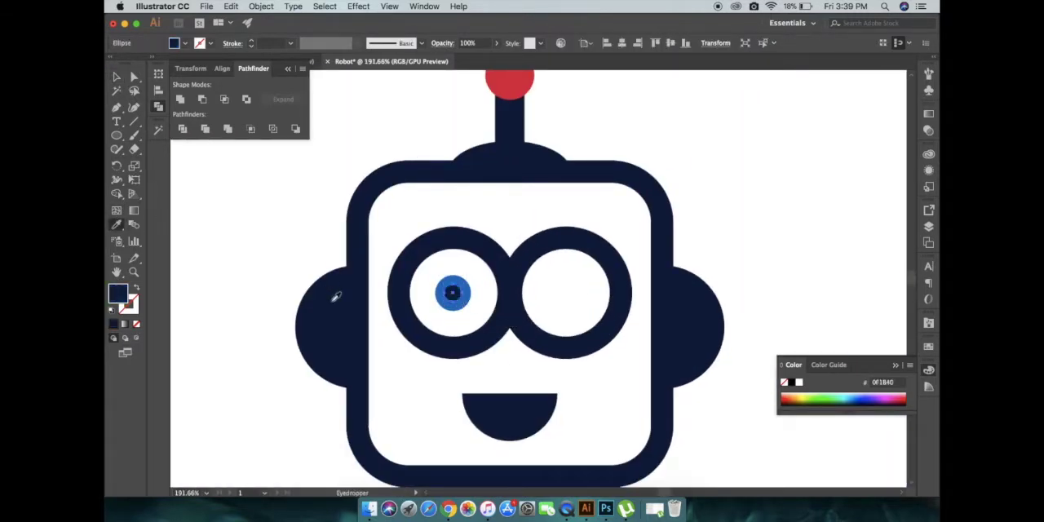
left_click(452, 293)
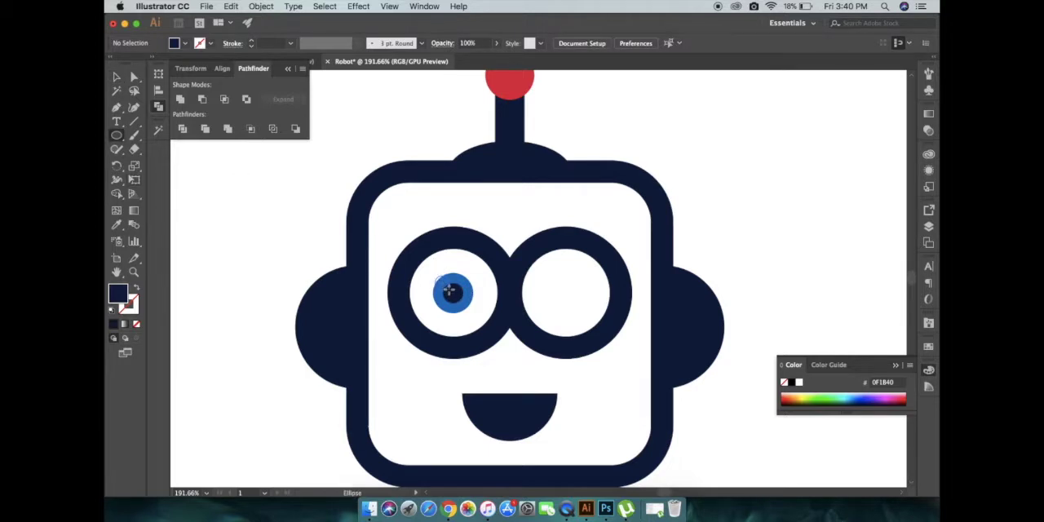
left_click(452, 292)
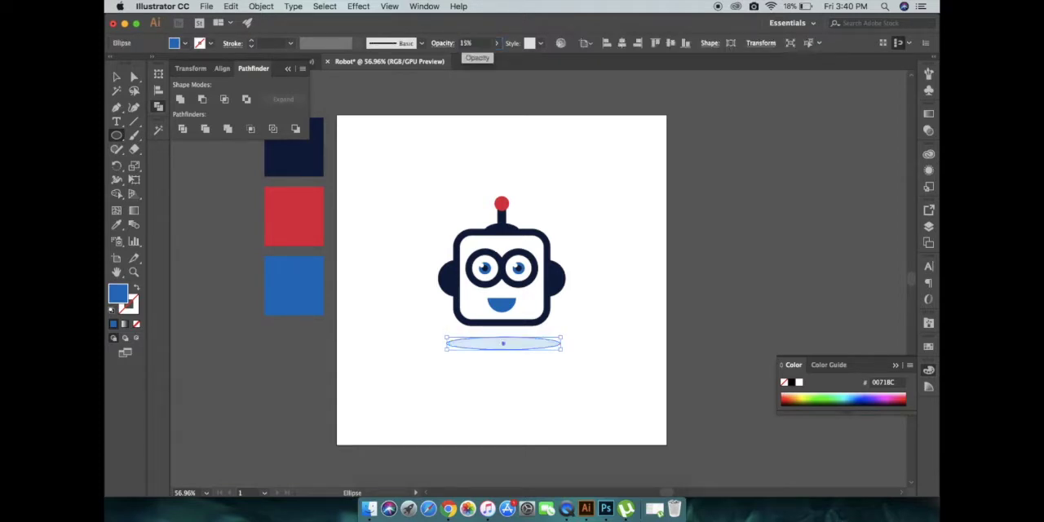
Switch to the Type tool once the pale blue shadow ellipse is in place.
left_click(116, 121)
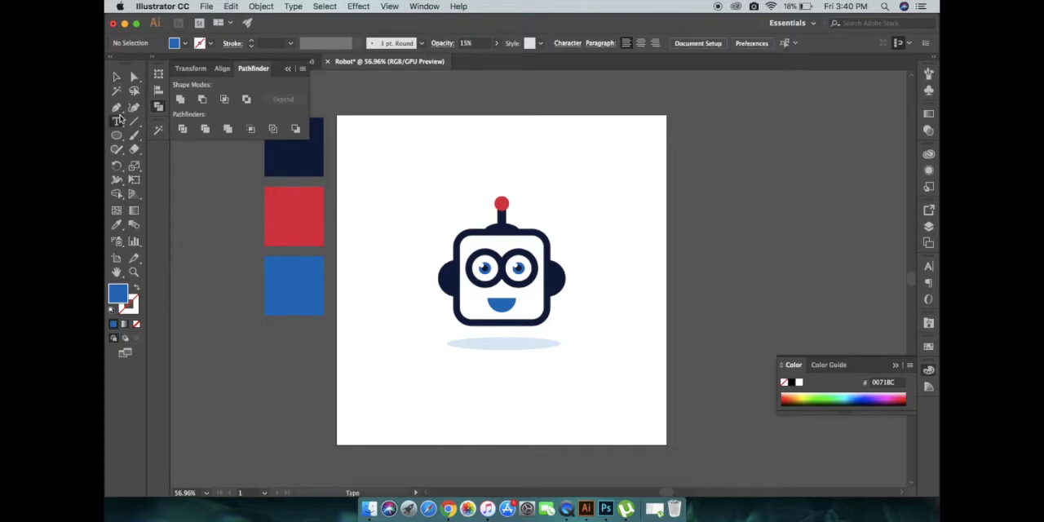
Type ROBOT below the logo and fill it with a light grey swatch.
left_click(116, 120)
type("ROBOT")
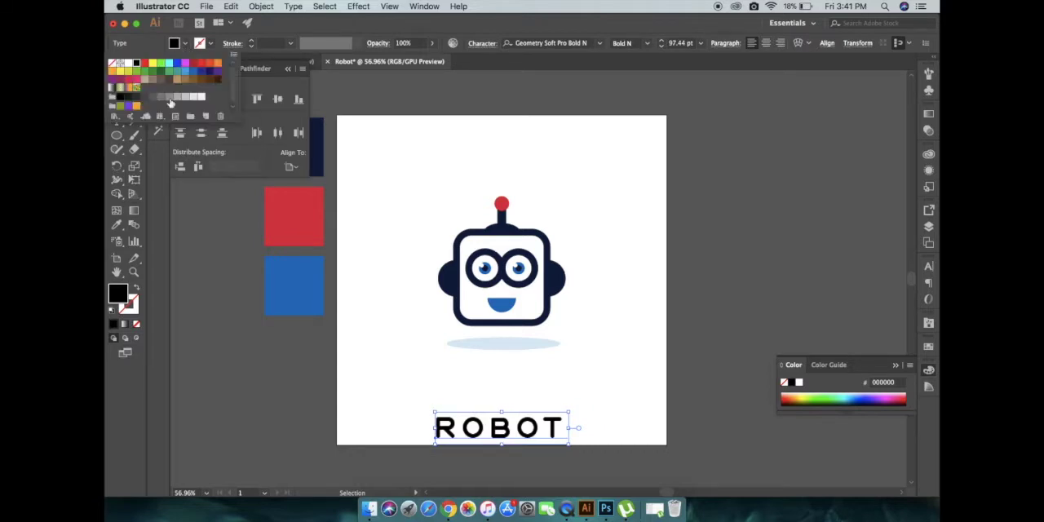
left_click(530, 259)
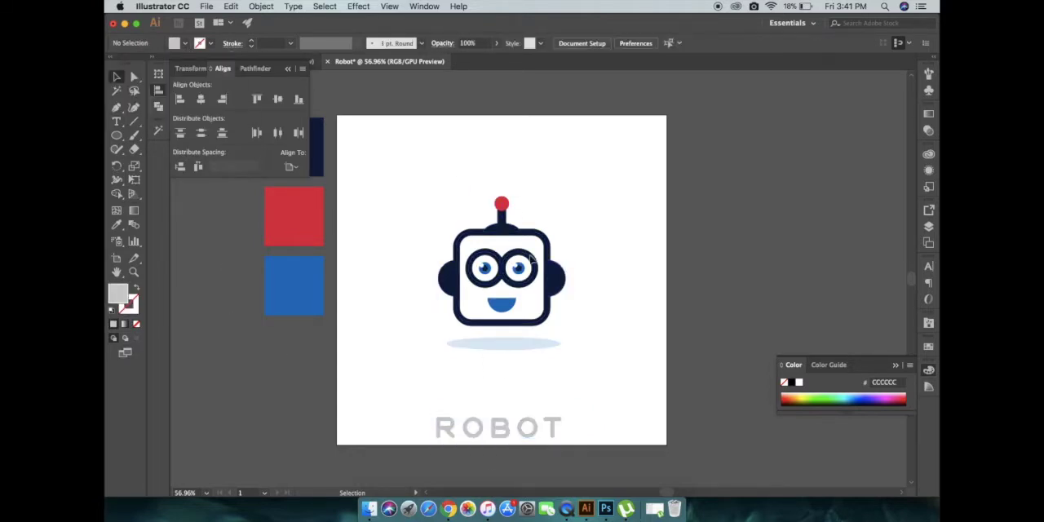
left_click(498, 426)
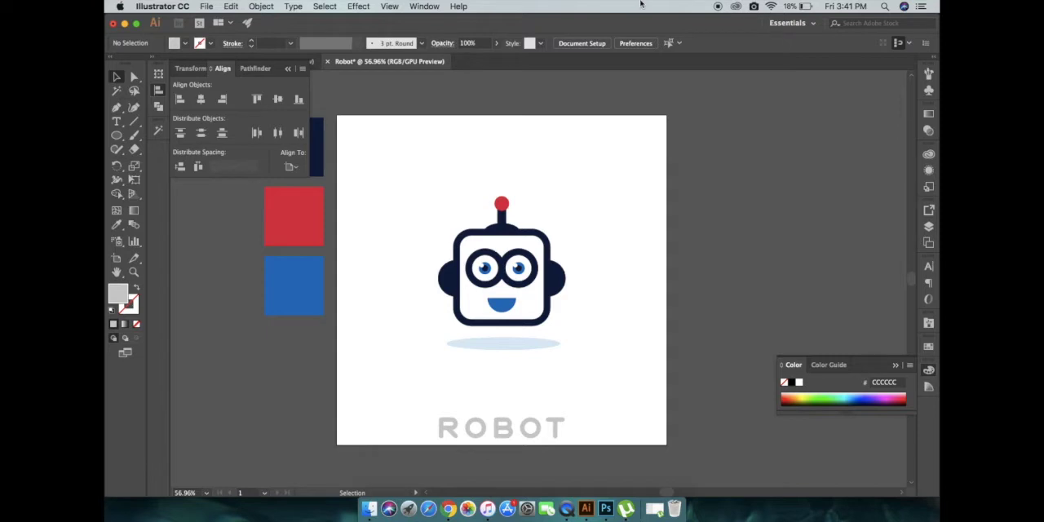
mouse_move(344, 272)
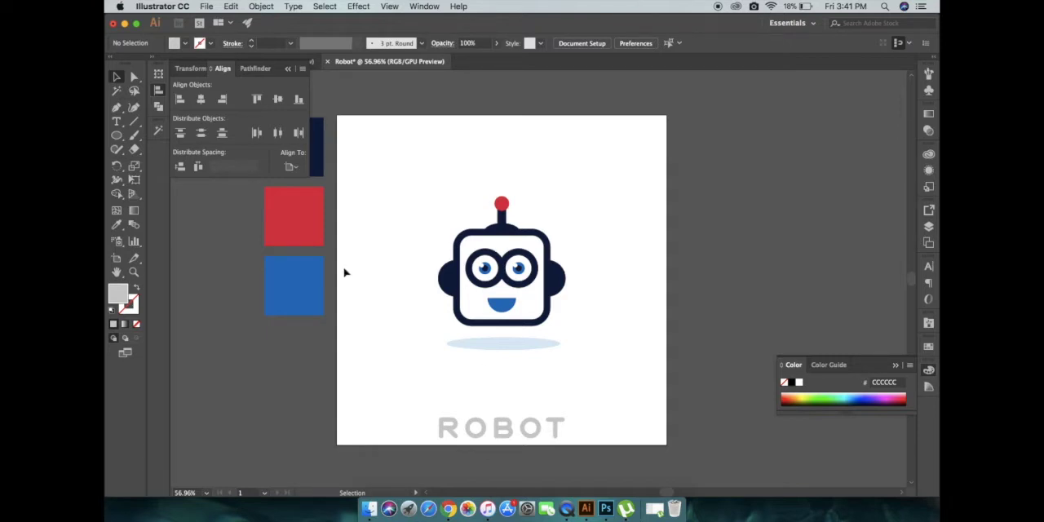